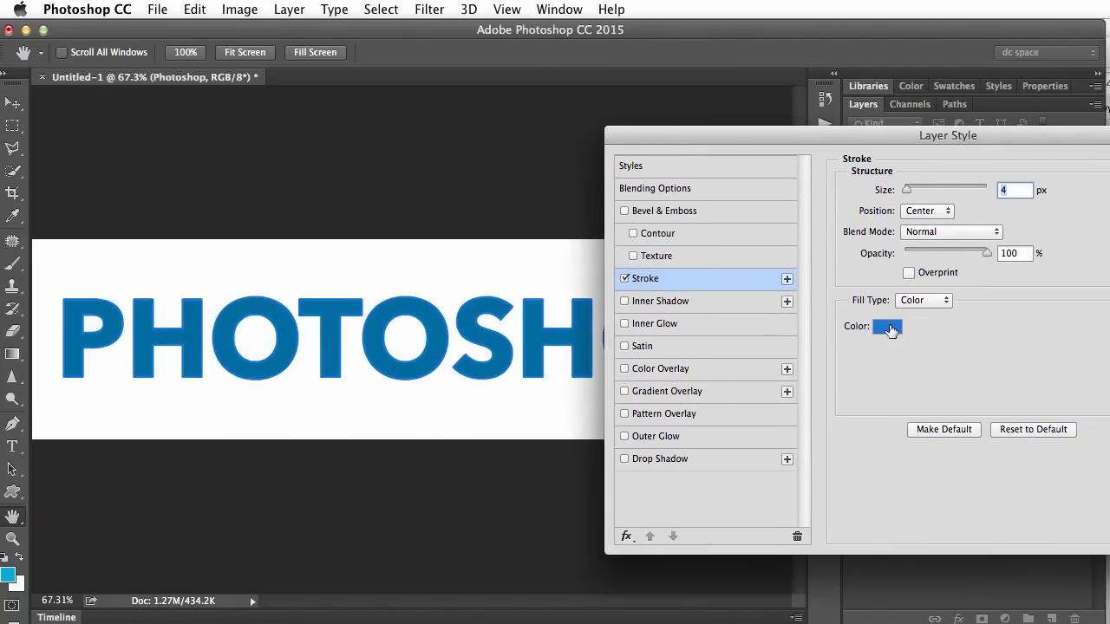
# - Set the 4 px stroke's colour to a pale blue from the Color Picker
pyautogui.click(888, 326)
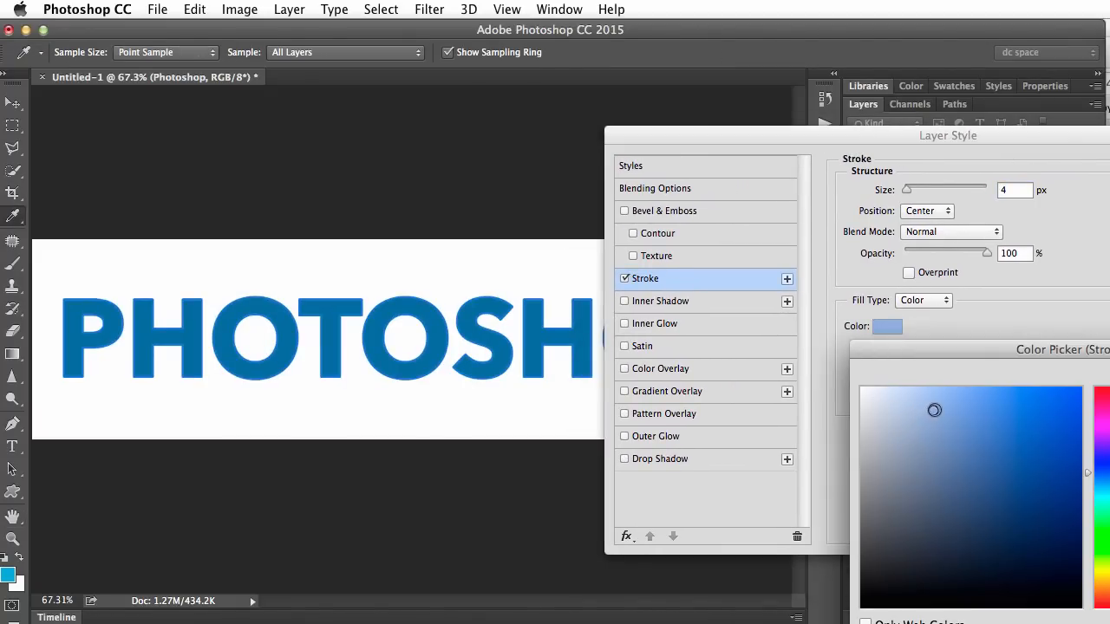
pyautogui.click(949, 429)
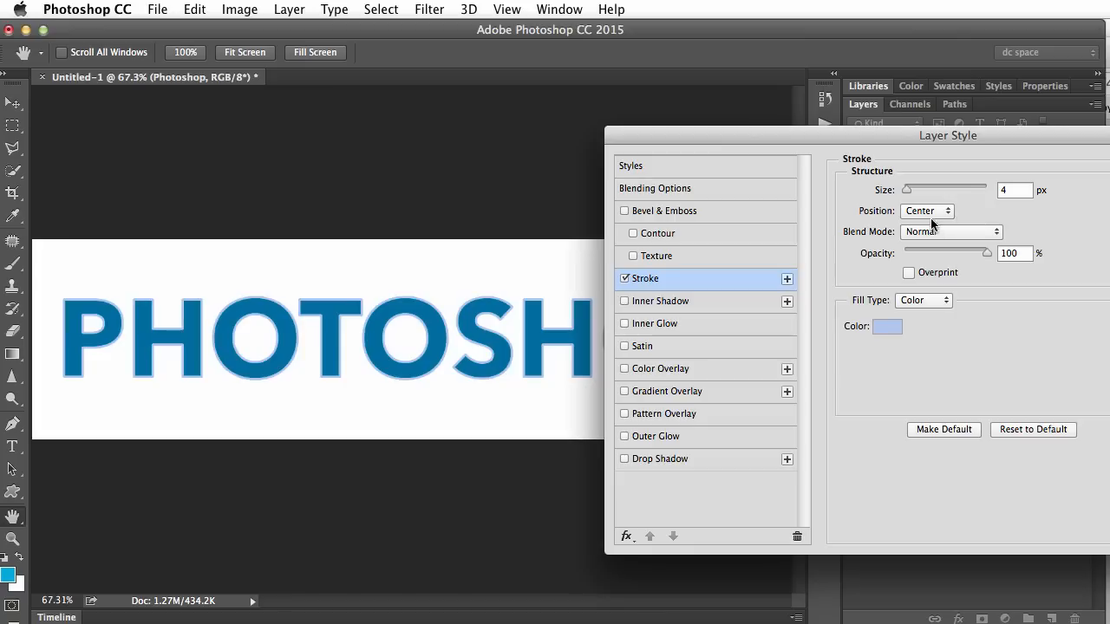
pyautogui.moveTo(897, 338)
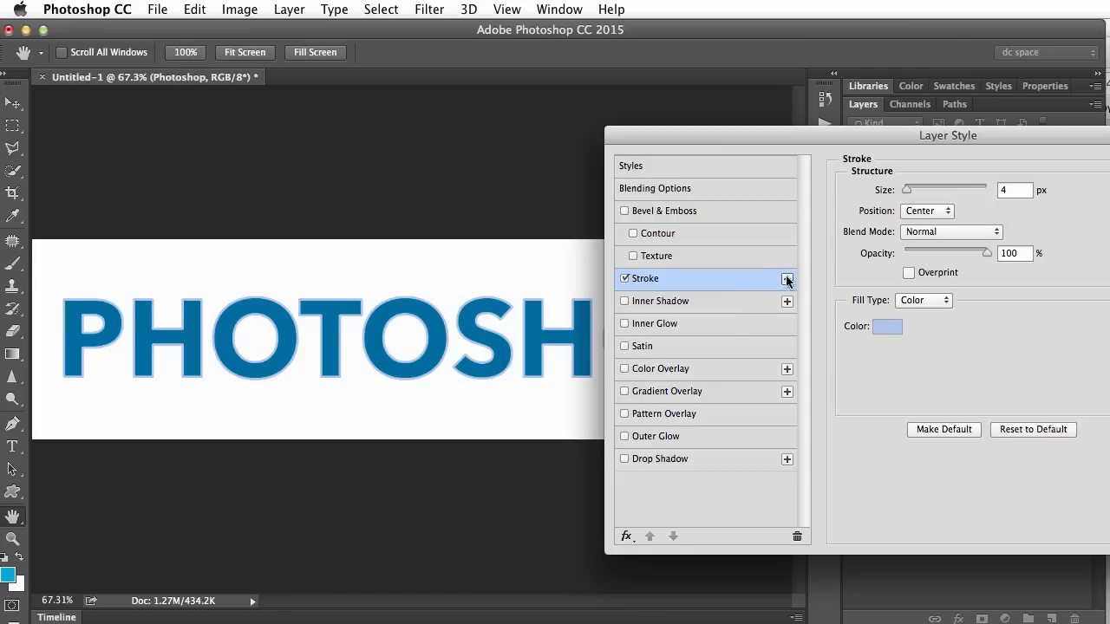
pyautogui.moveTo(794, 450)
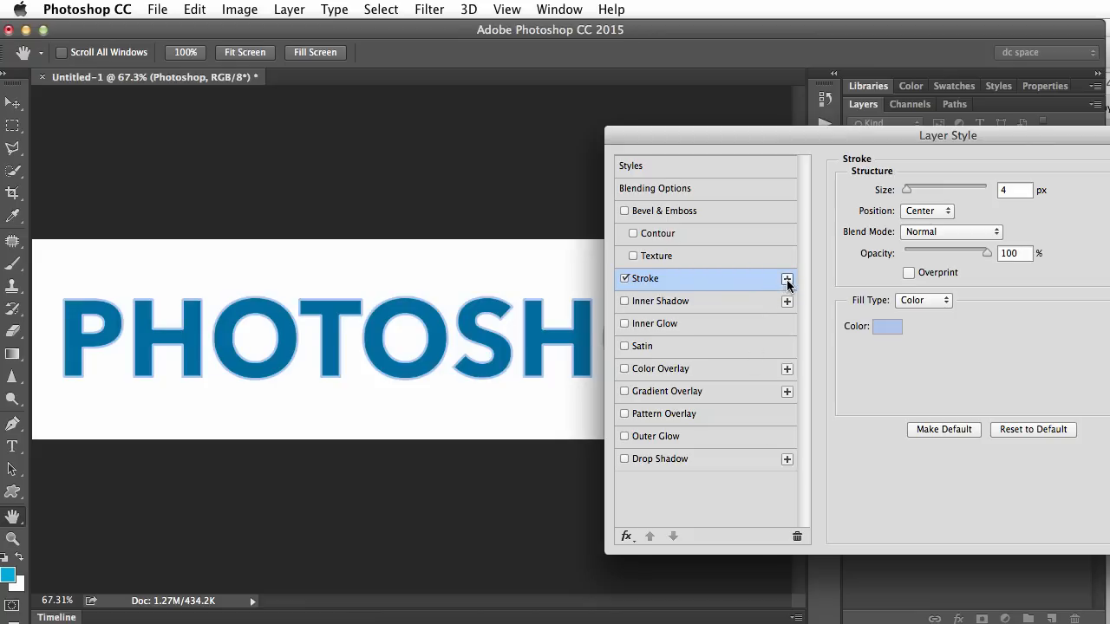
# - Duplicate the stroke and set the new 4 px dark navy stroke's Position to Outside
pyautogui.click(787, 278)
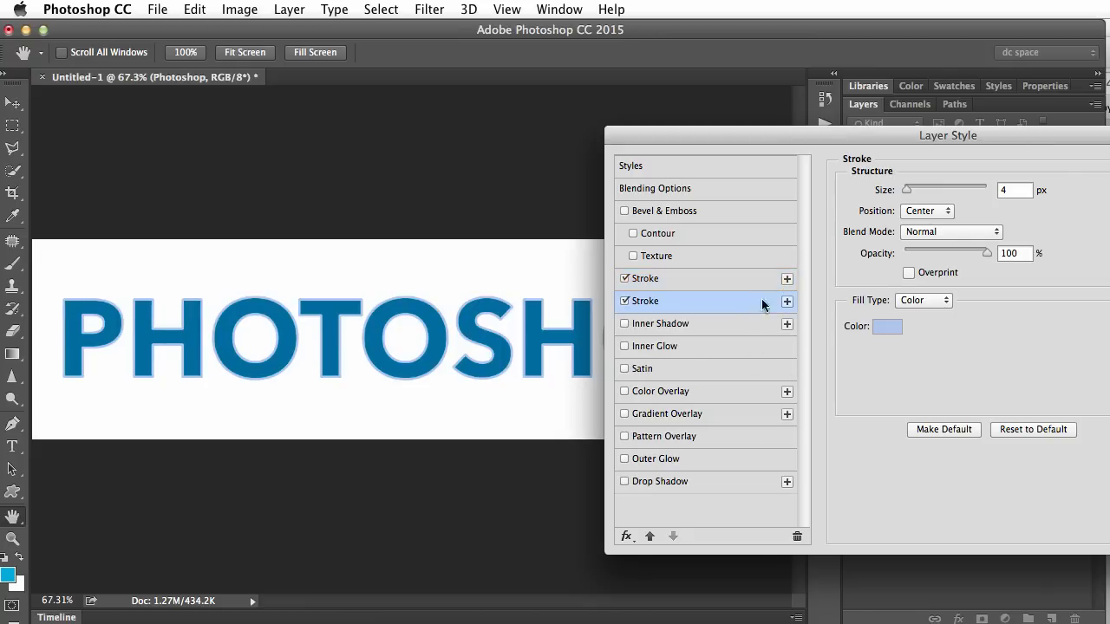
pyautogui.click(926, 211)
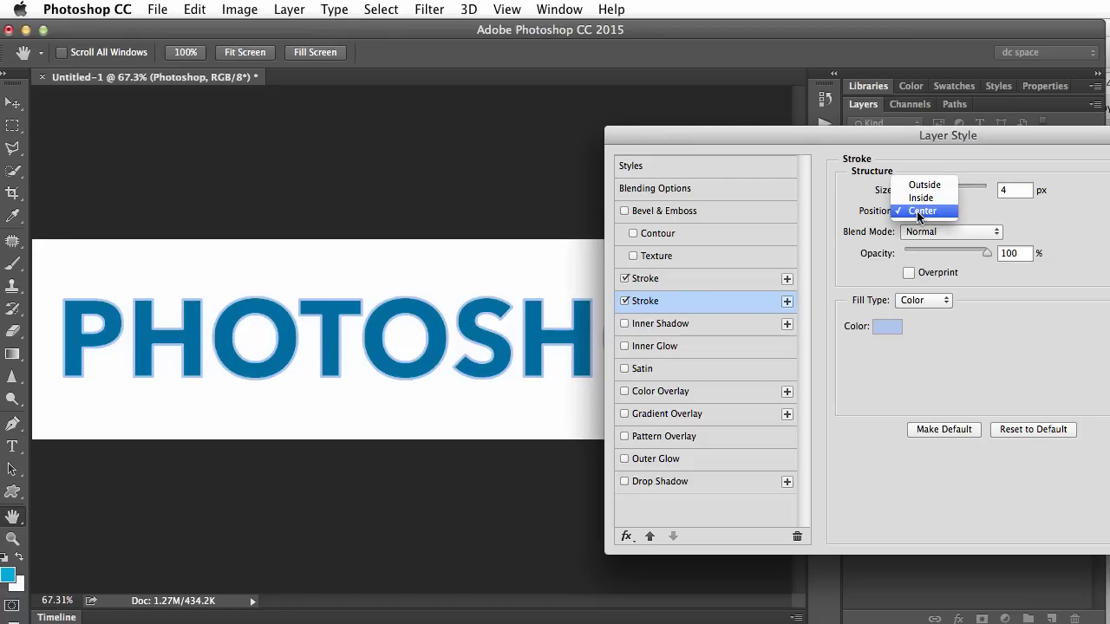
pyautogui.click(888, 326)
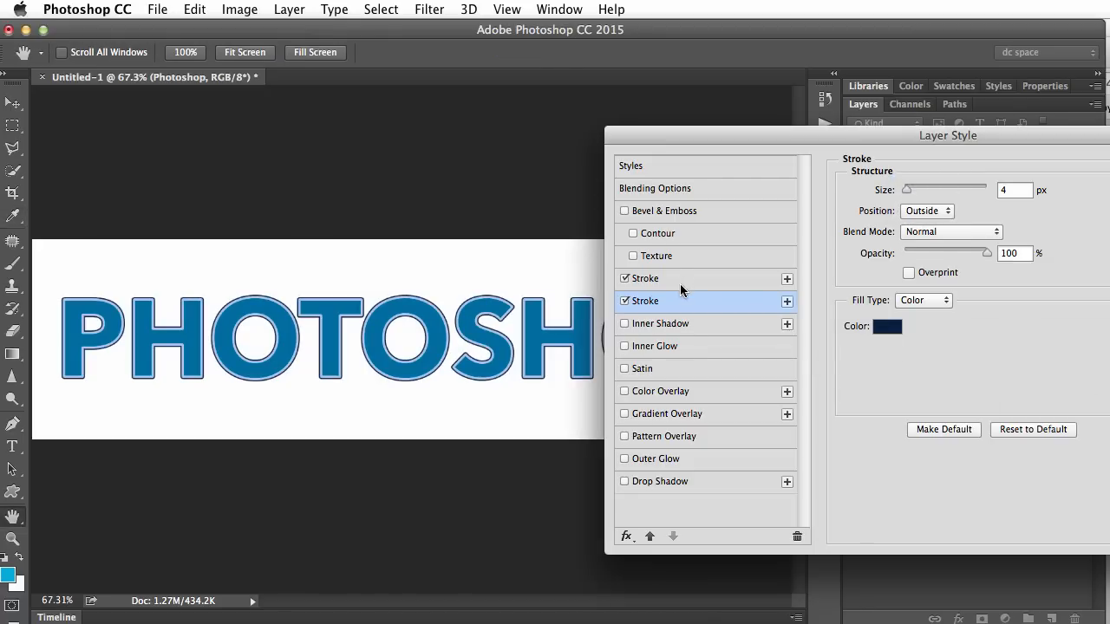
pyautogui.click(625, 302)
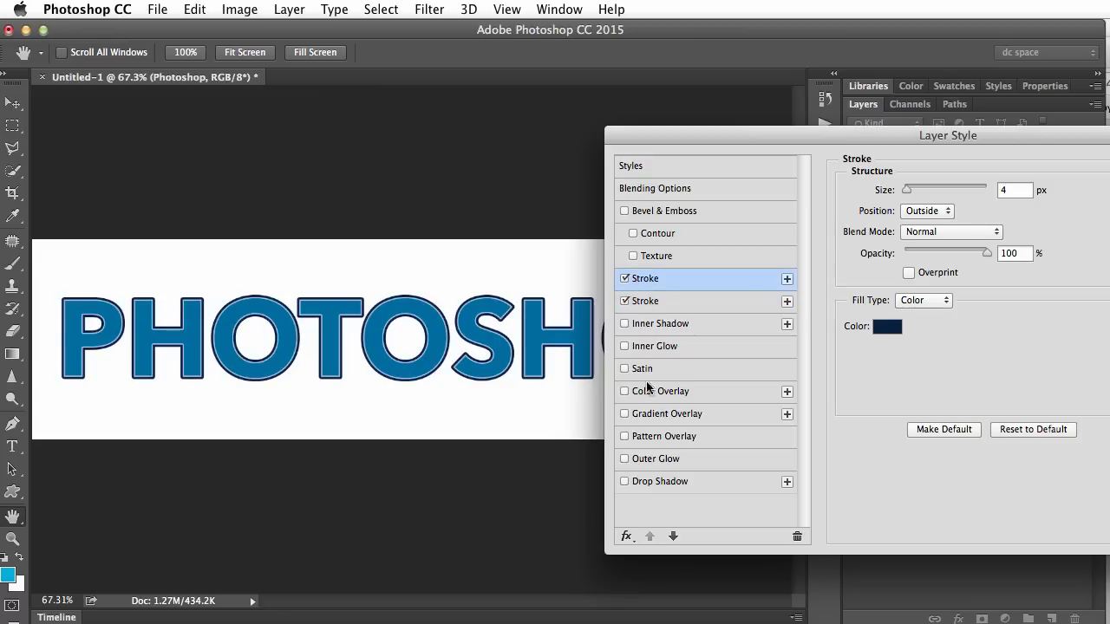
pyautogui.click(645, 301)
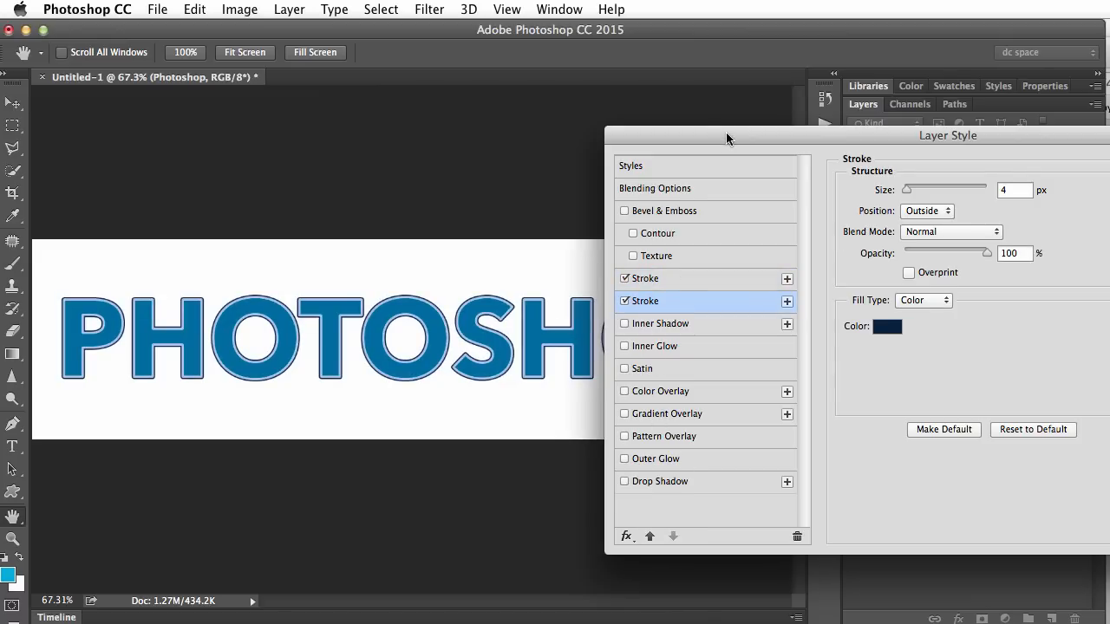
pyautogui.click(617, 471)
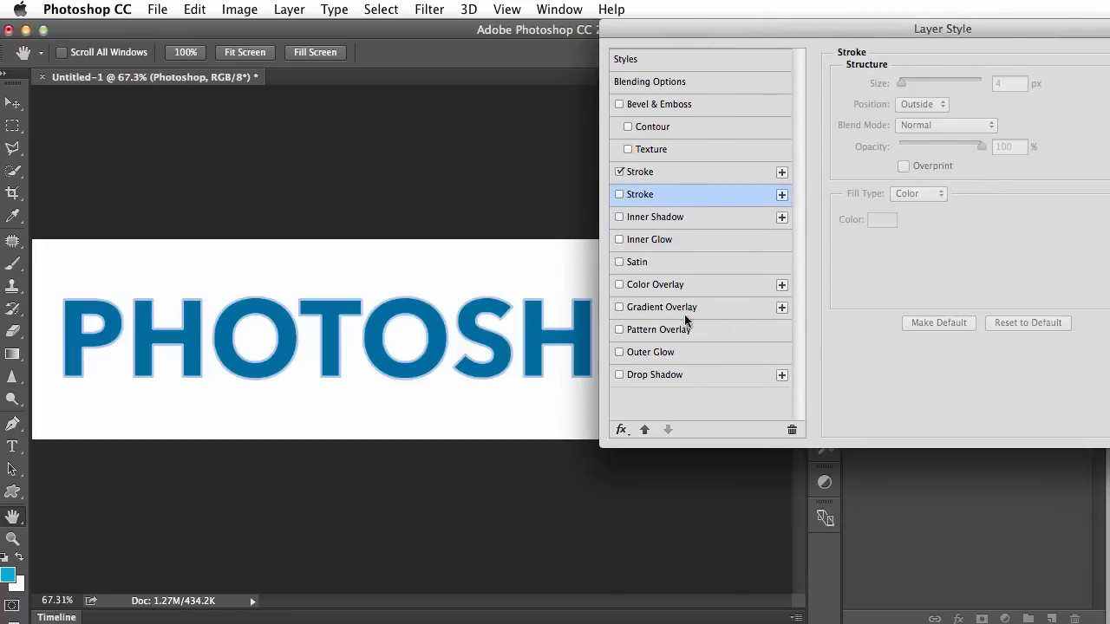
pyautogui.click(621, 431)
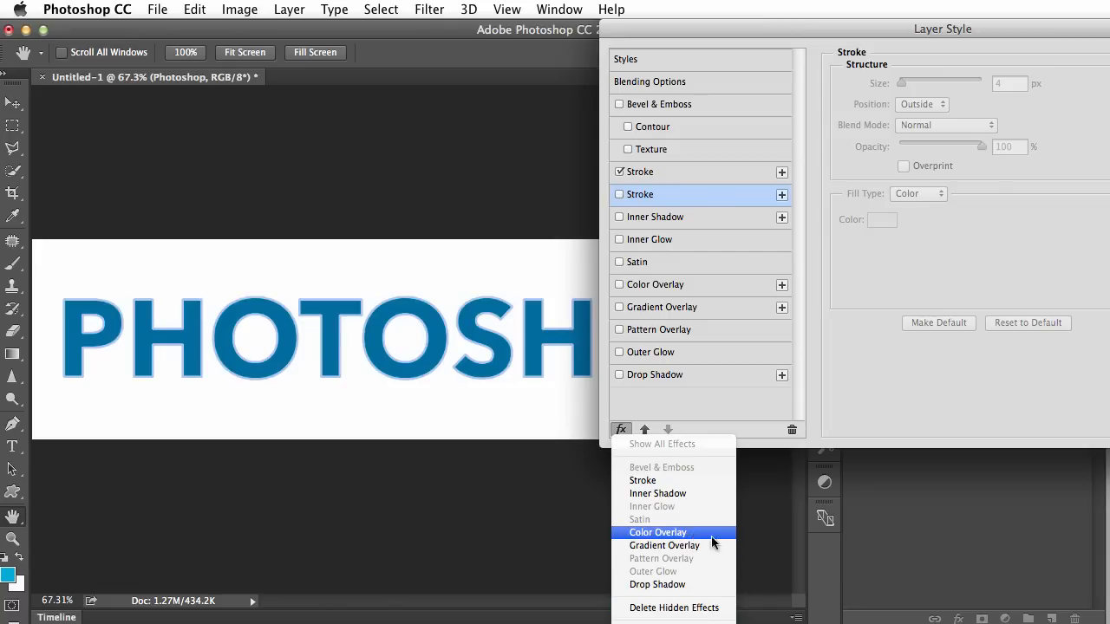
pyautogui.click(640, 194)
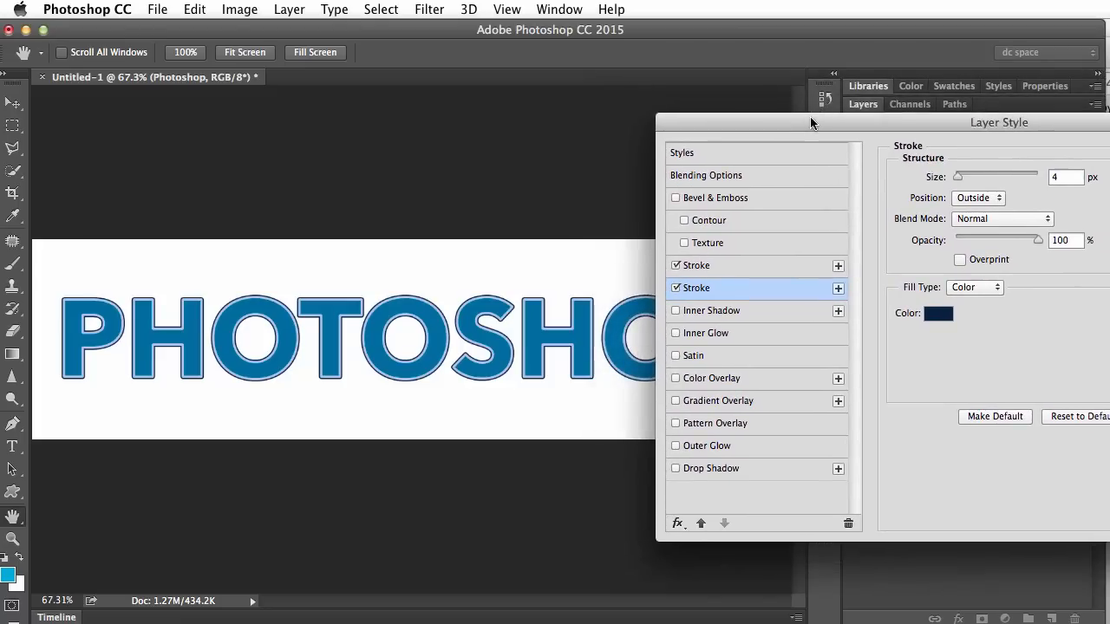
# - Enable a Drop Shadow at 70% opacity, 129°, 15 px distance and 4 px size
pyautogui.click(709, 472)
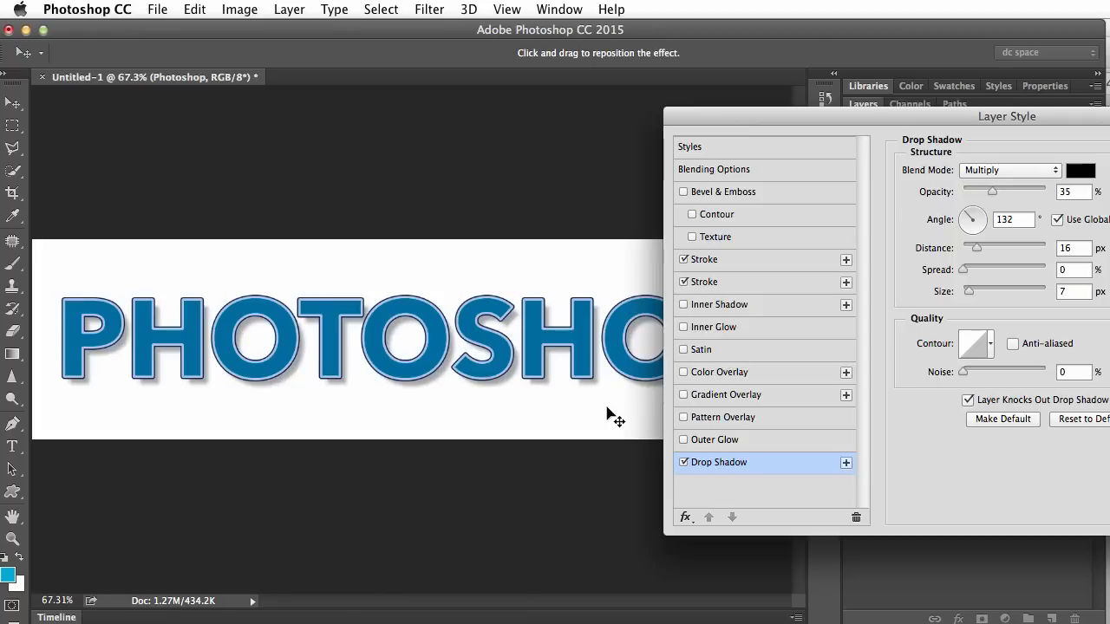
pyautogui.moveTo(992, 191); pyautogui.dragTo(1023, 191)
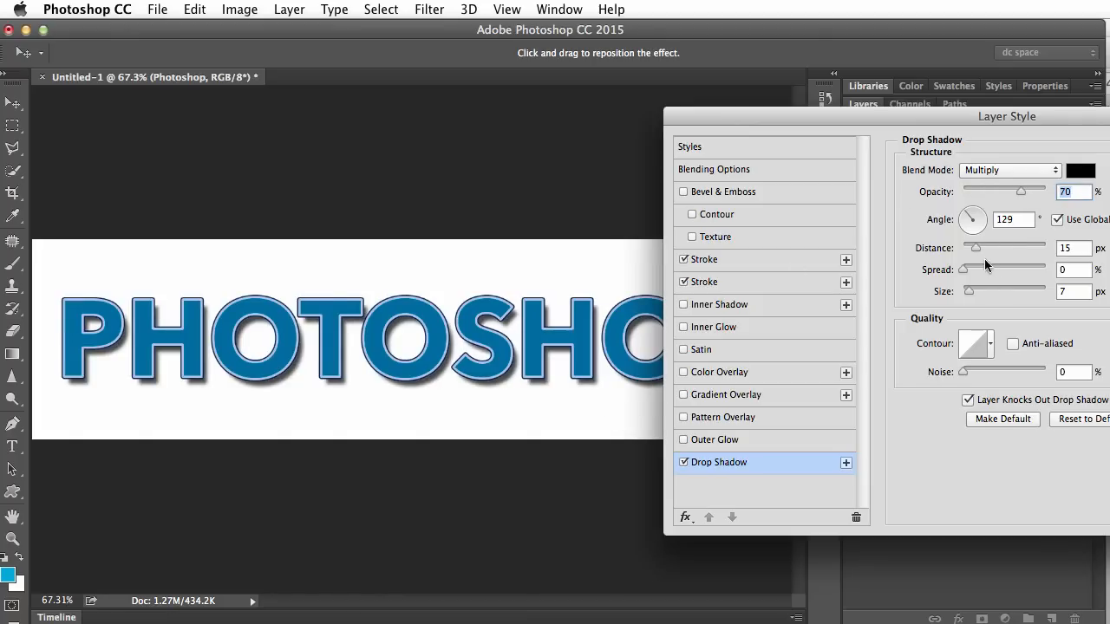
pyautogui.moveTo(969, 291); pyautogui.dragTo(967, 291)
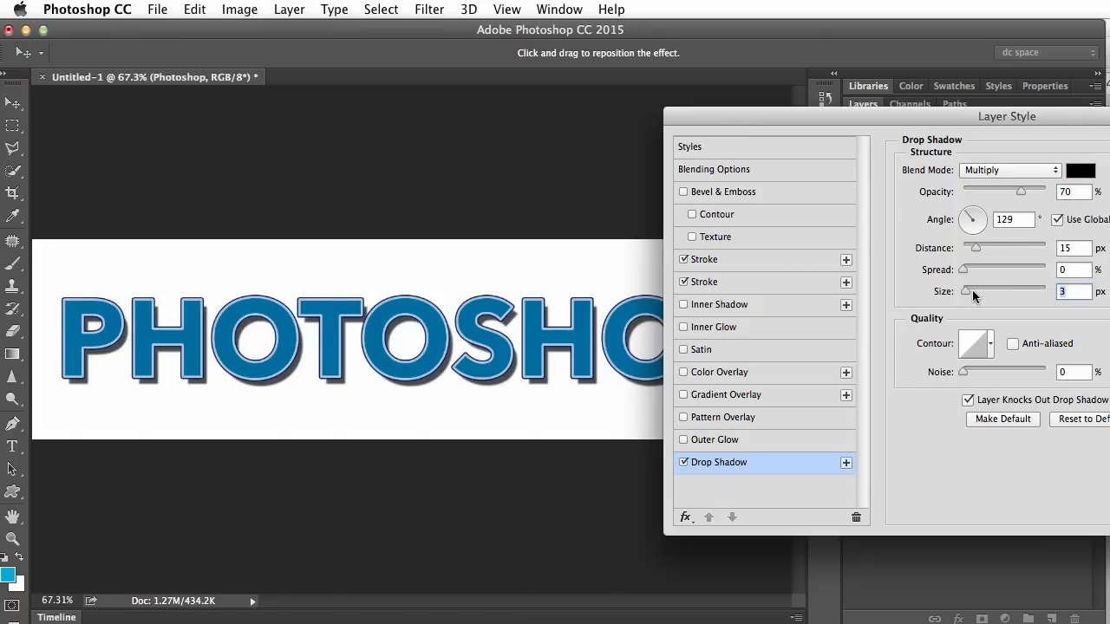
pyautogui.moveTo(964, 291); pyautogui.dragTo(967, 292)
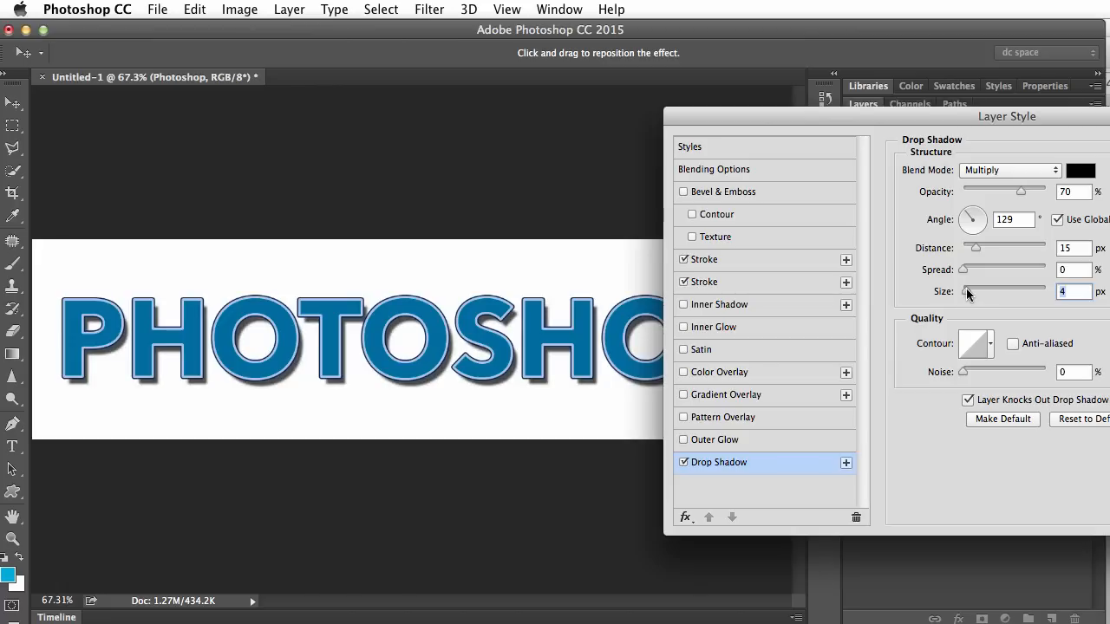
pyautogui.moveTo(848, 461)
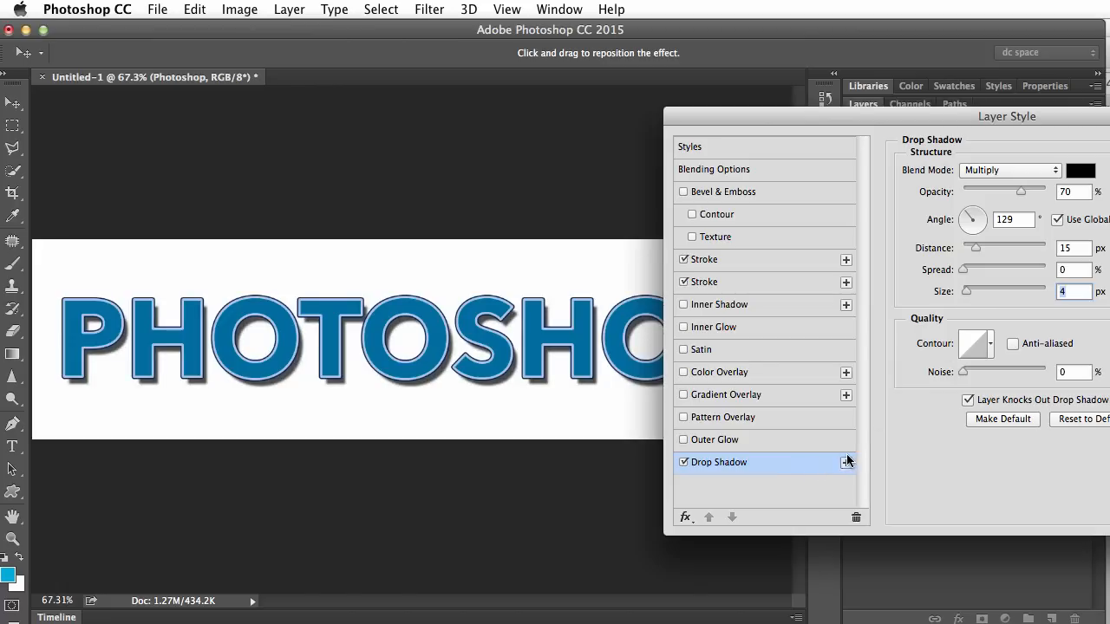
# - Duplicate the drop shadow and offset it to −20°, 22 px distance, 23% opacity, 24 px size
pyautogui.click(846, 461)
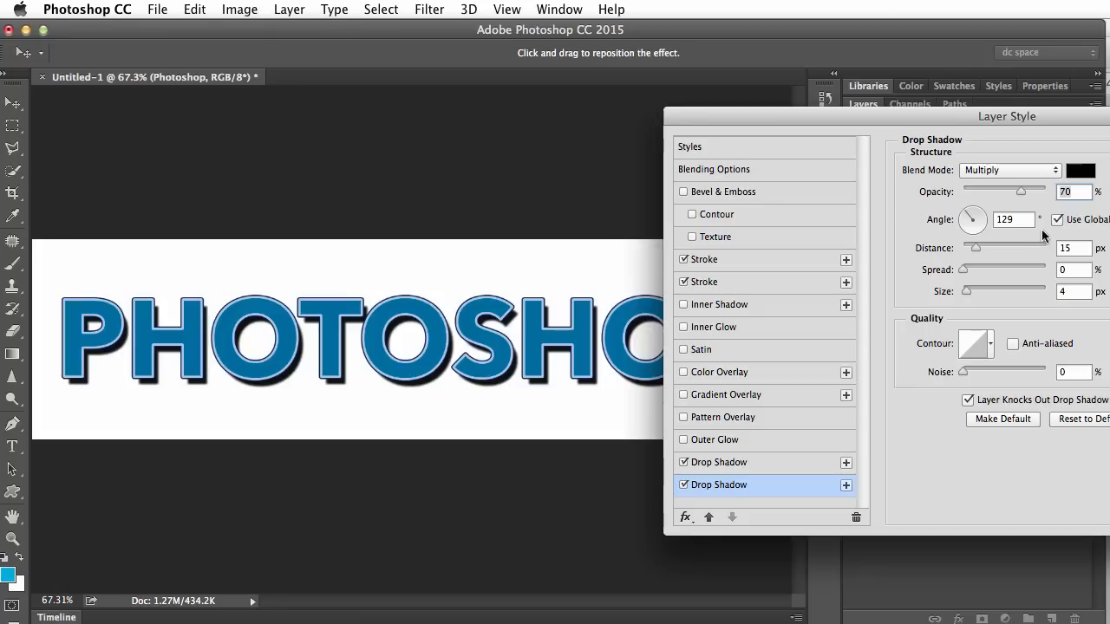
pyautogui.moveTo(590, 378)
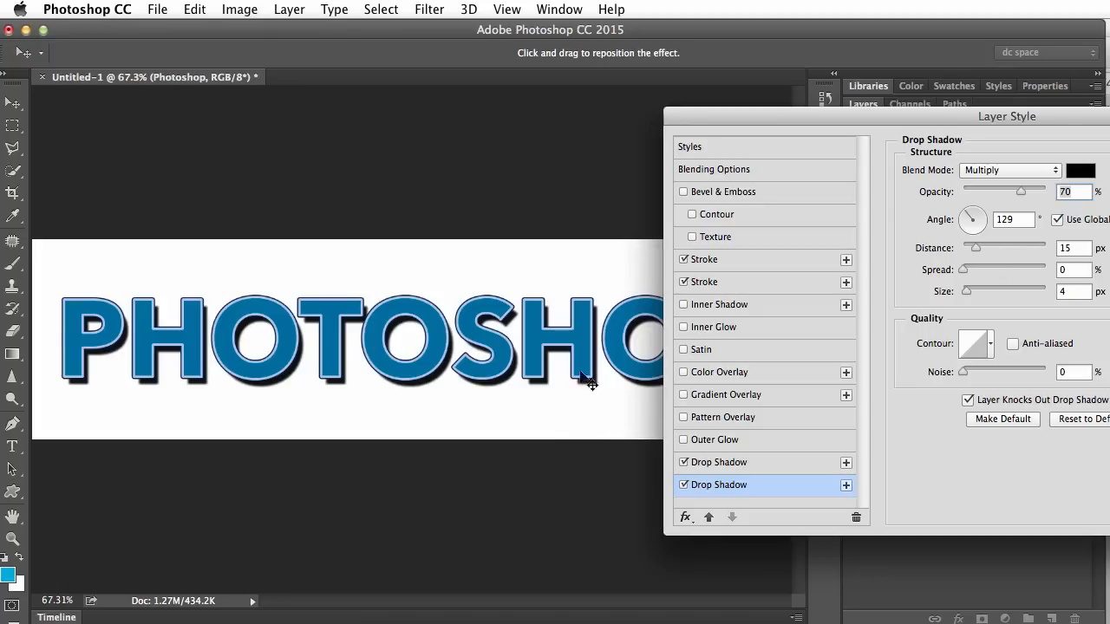
pyautogui.moveTo(902, 330)
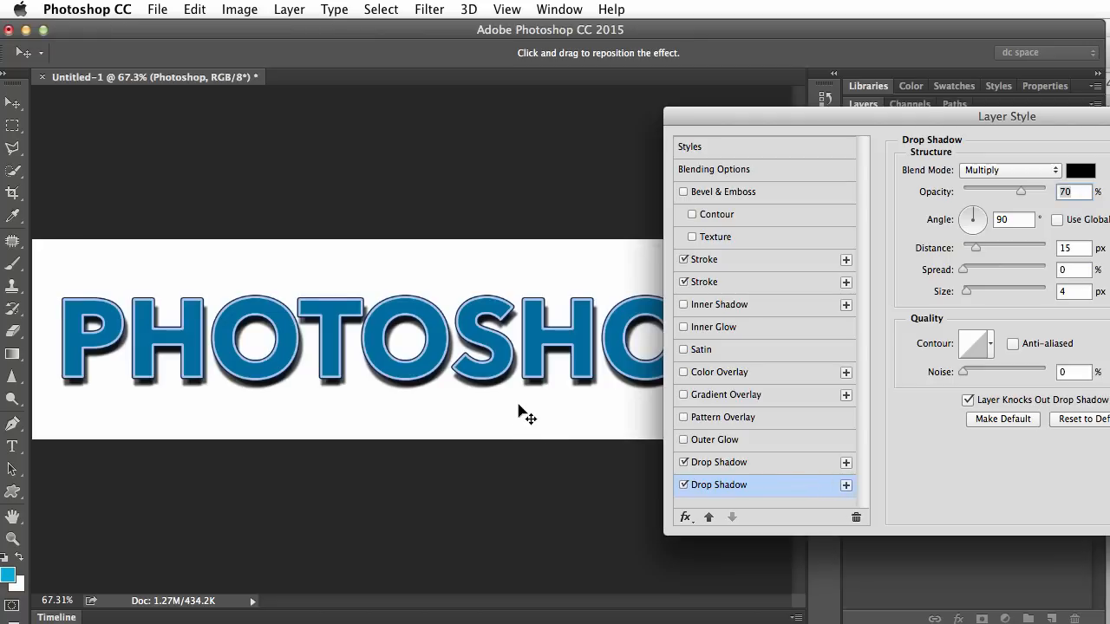
pyautogui.moveTo(974, 212); pyautogui.dragTo(969, 227)
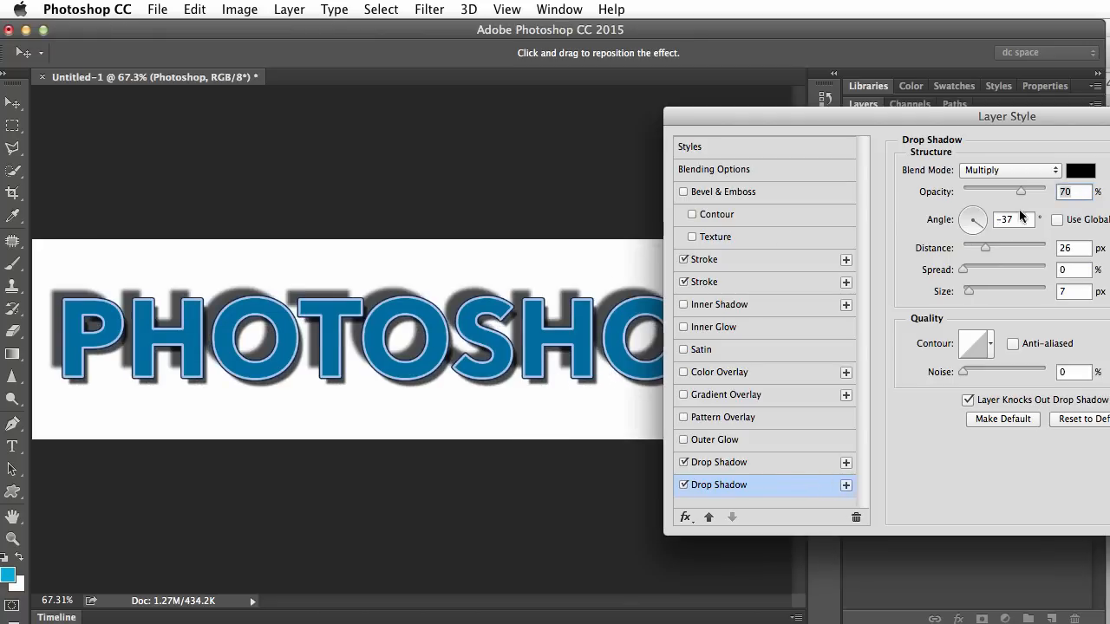
pyautogui.moveTo(1022, 191); pyautogui.dragTo(981, 191)
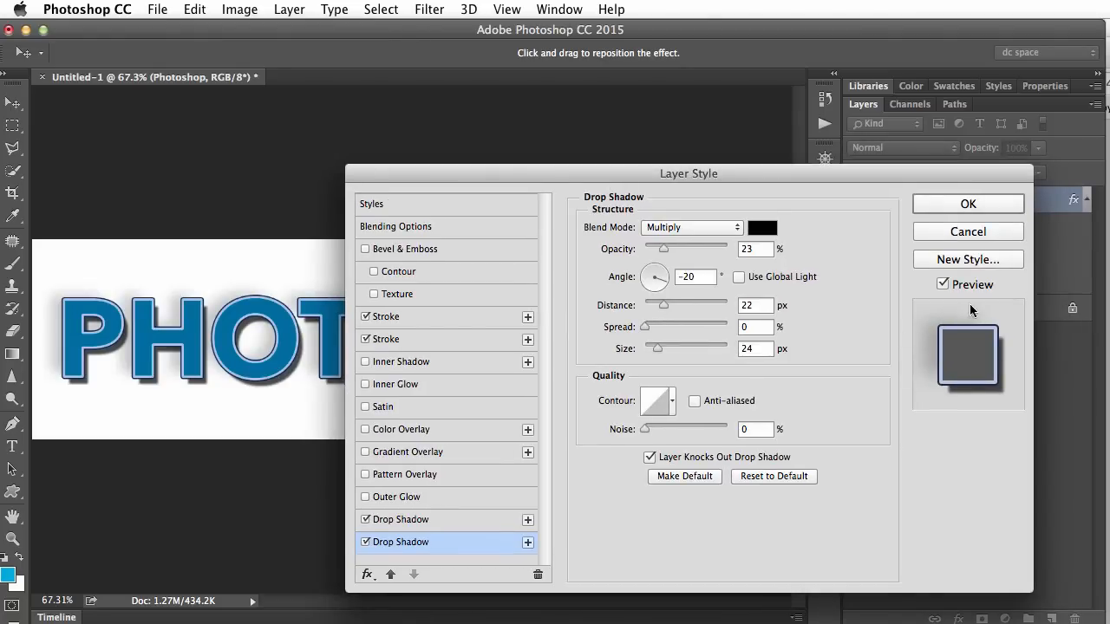
pyautogui.moveTo(988, 389)
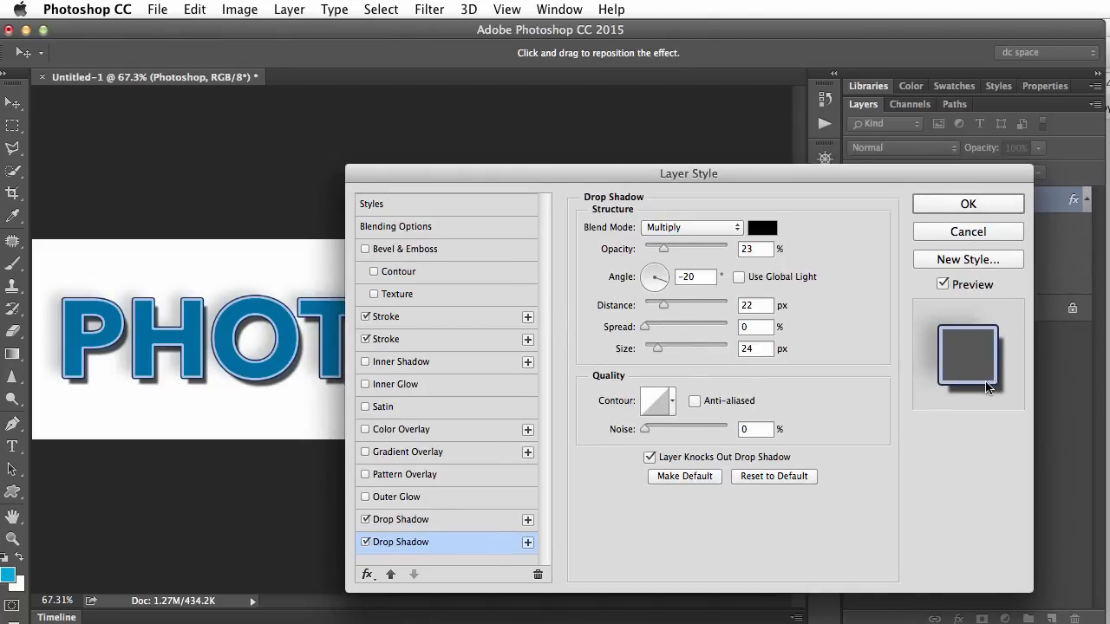
pyautogui.moveTo(967, 390)
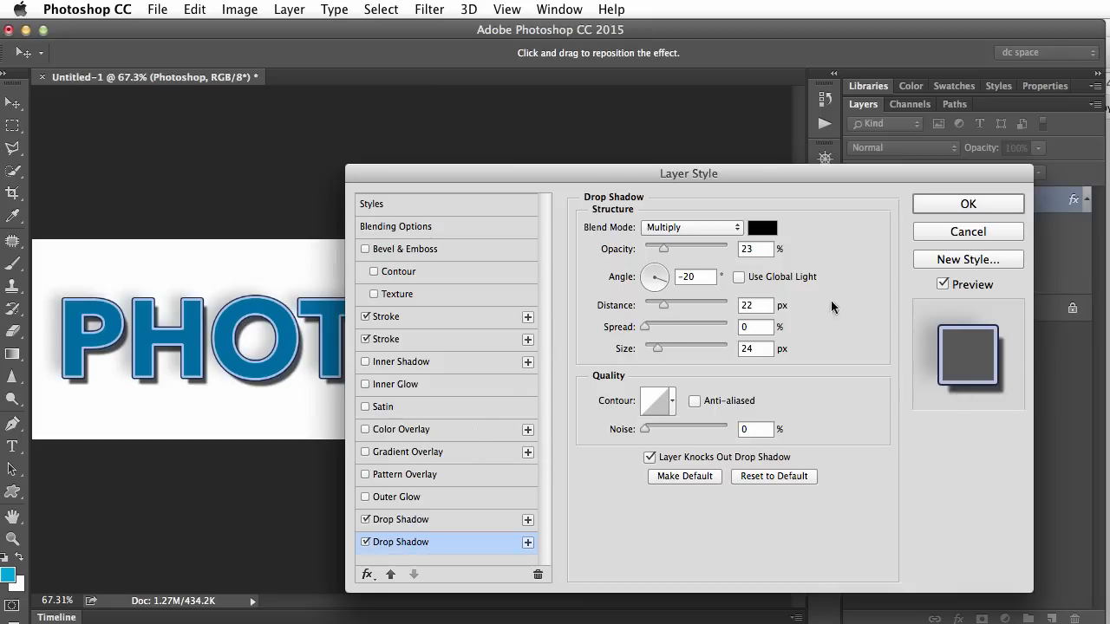
pyautogui.moveTo(940, 263)
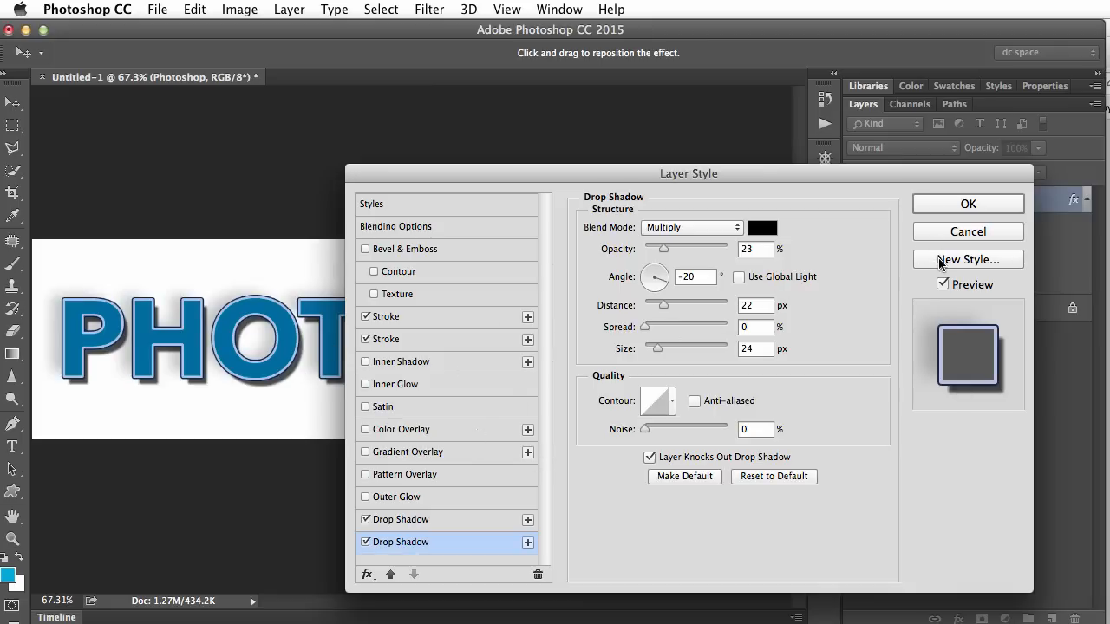
pyautogui.moveTo(467, 503)
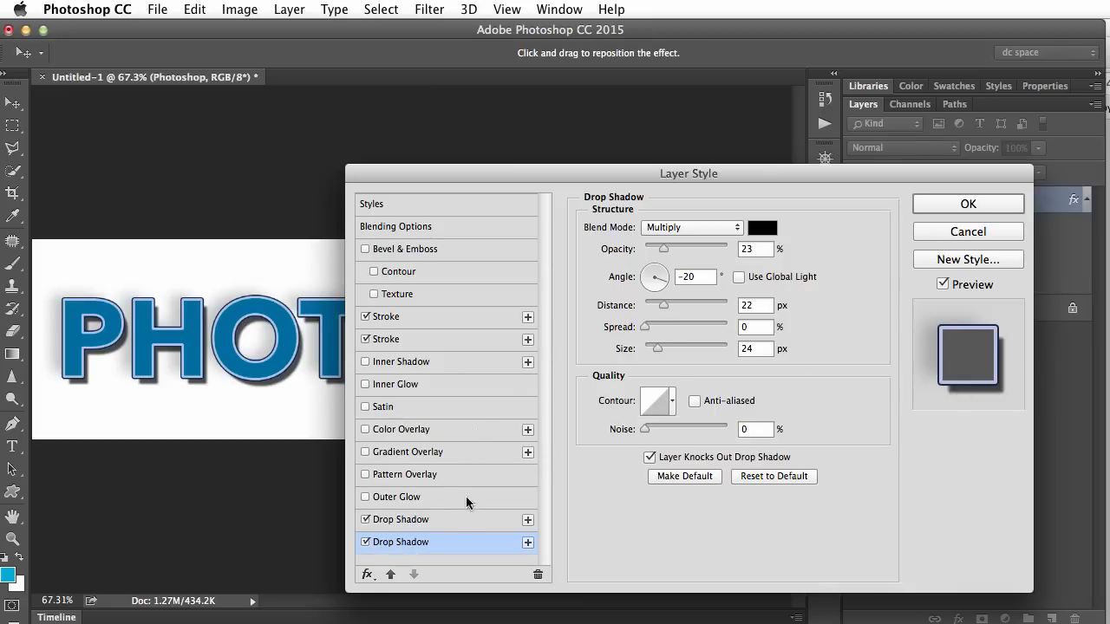